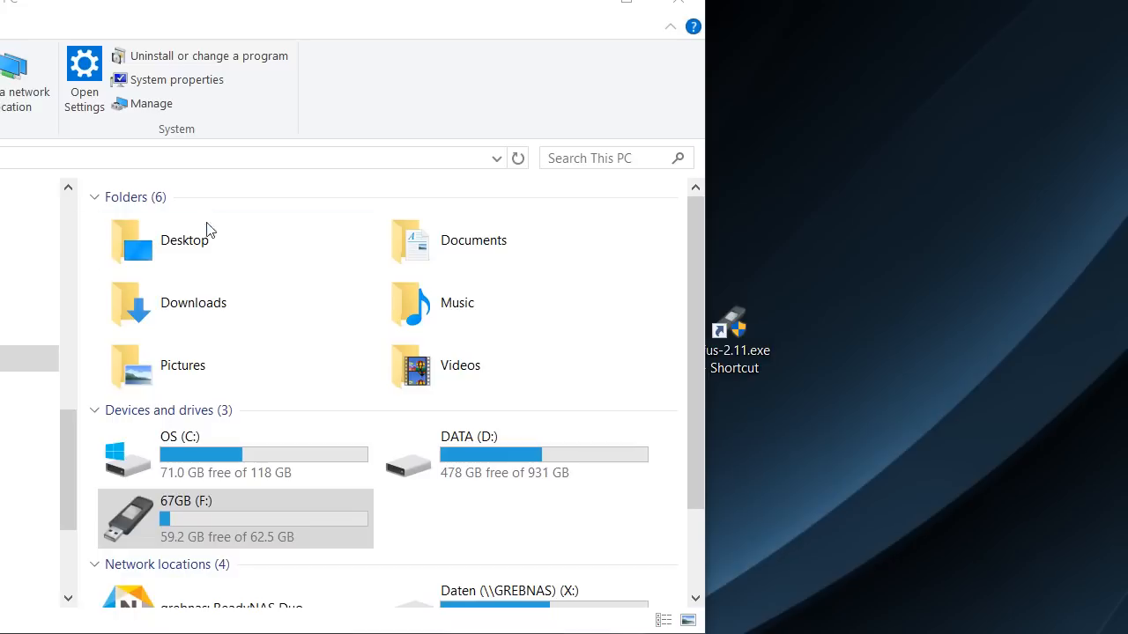
mouse_move(202, 509)
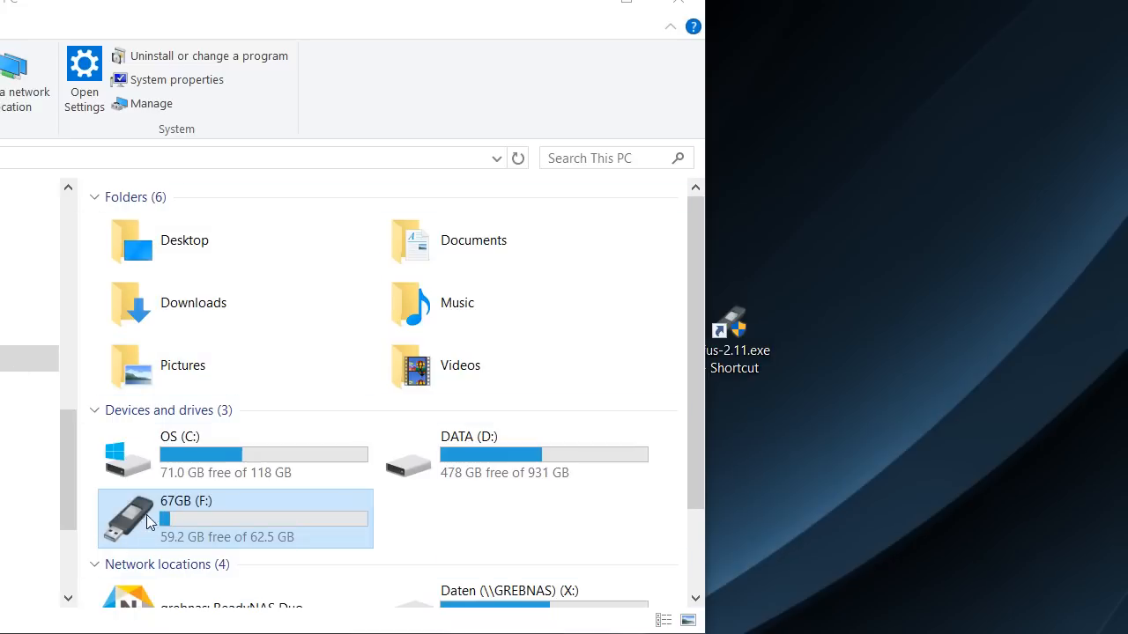
View Explorer's format settings for the 67GB (F:) stick, leaving the file system on exFAT
right_click(151, 519)
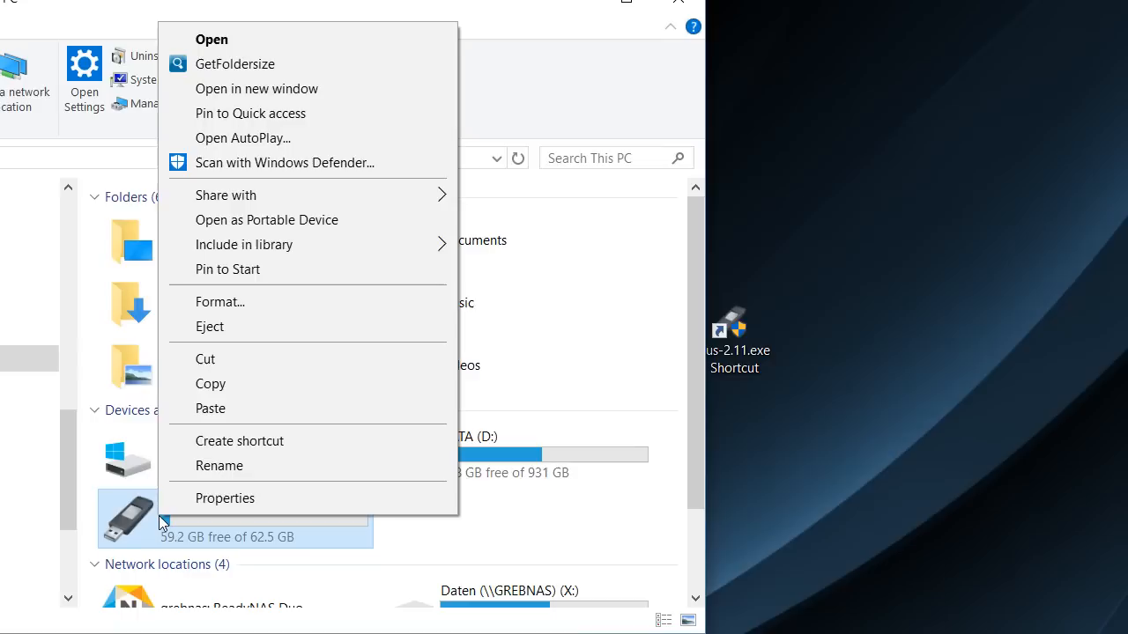
mouse_move(239, 310)
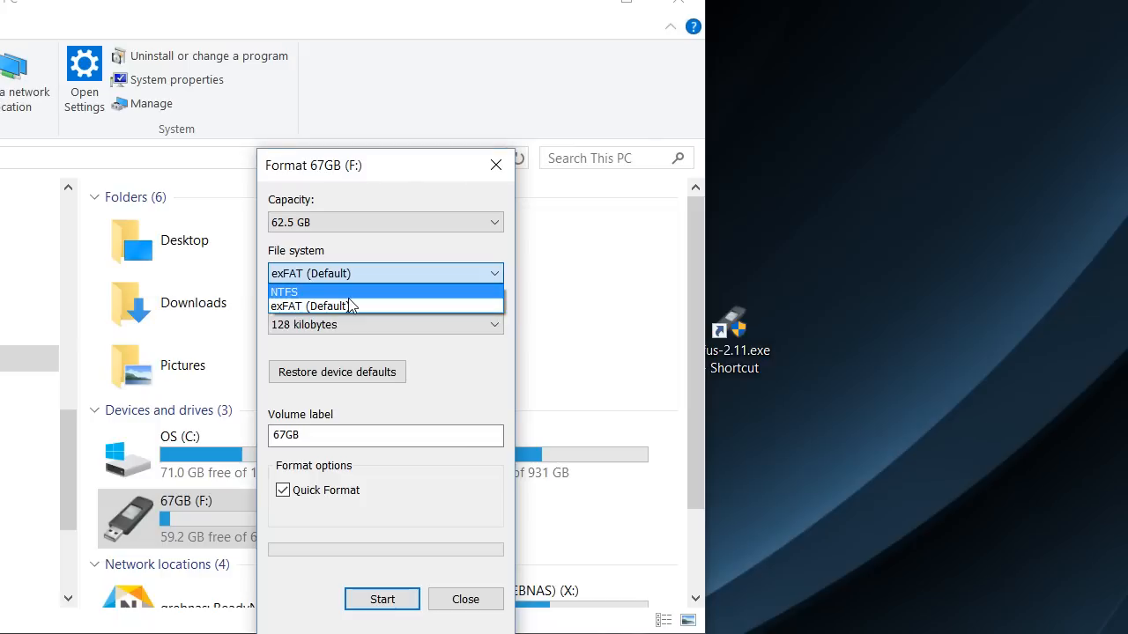
mouse_move(345, 307)
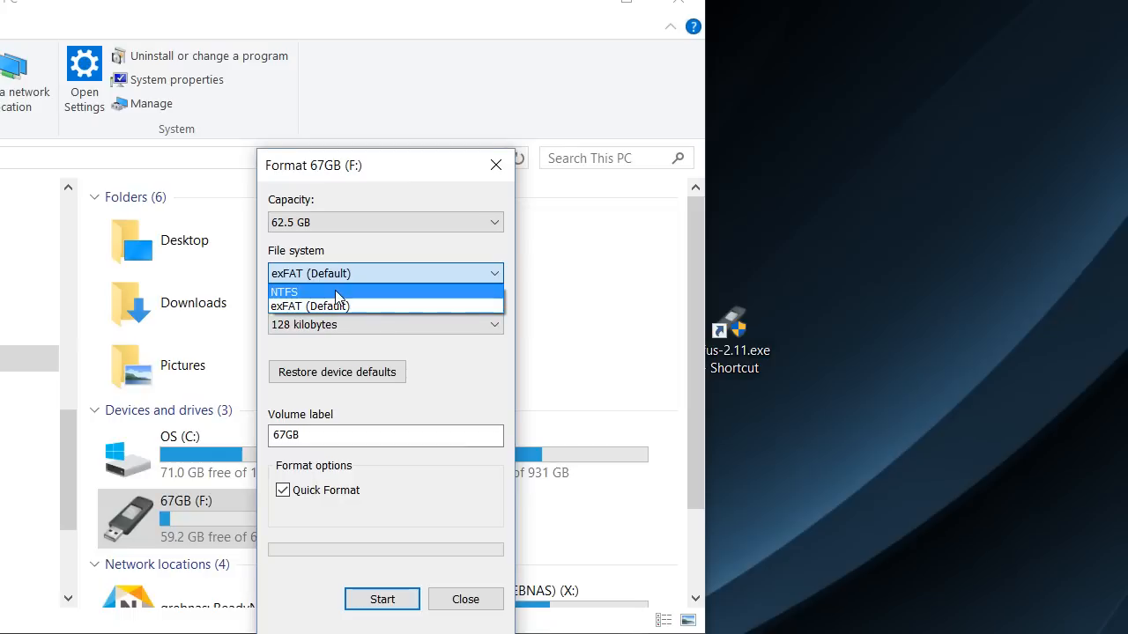
mouse_move(334, 307)
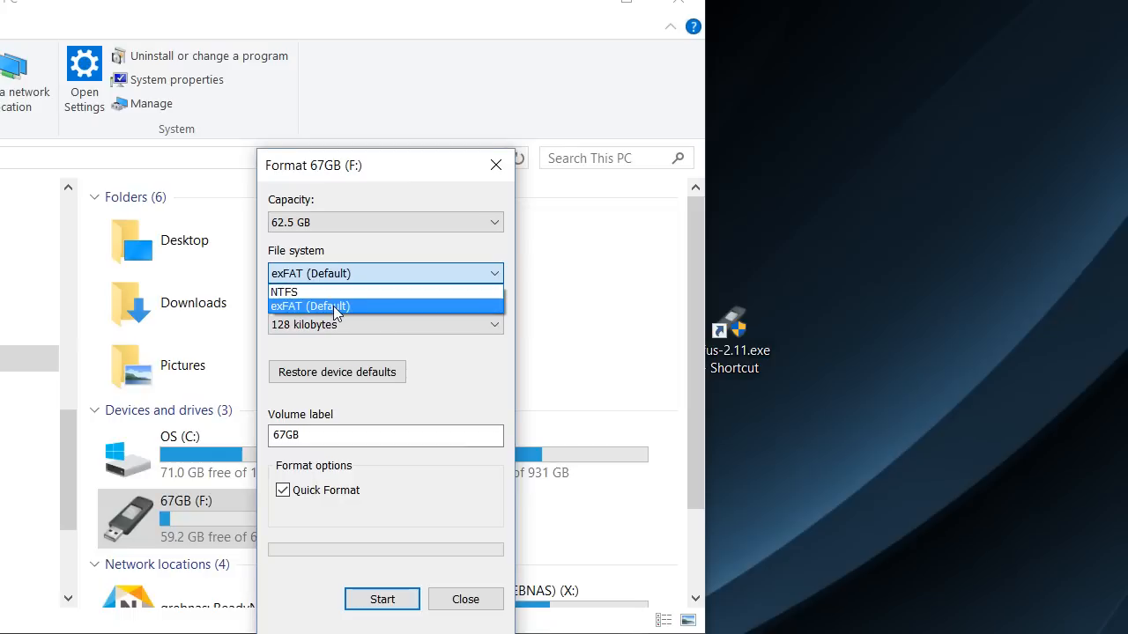
mouse_move(339, 293)
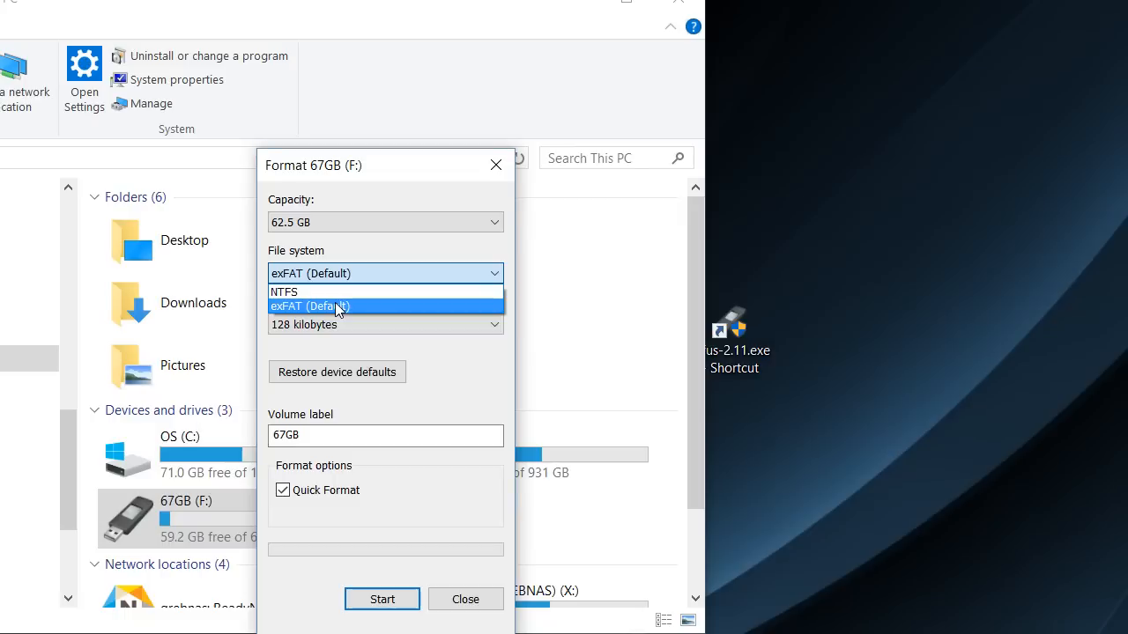
click(334, 307)
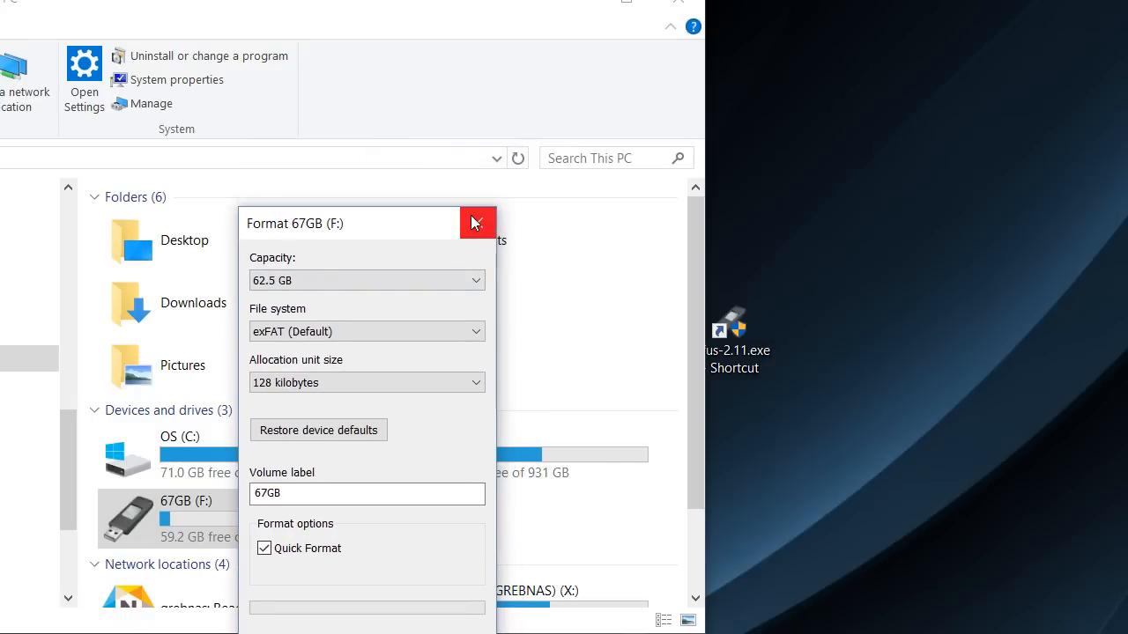
Dismiss the format settings and show the Rufus Portable page on download.cnet.com in Chrome
click(477, 222)
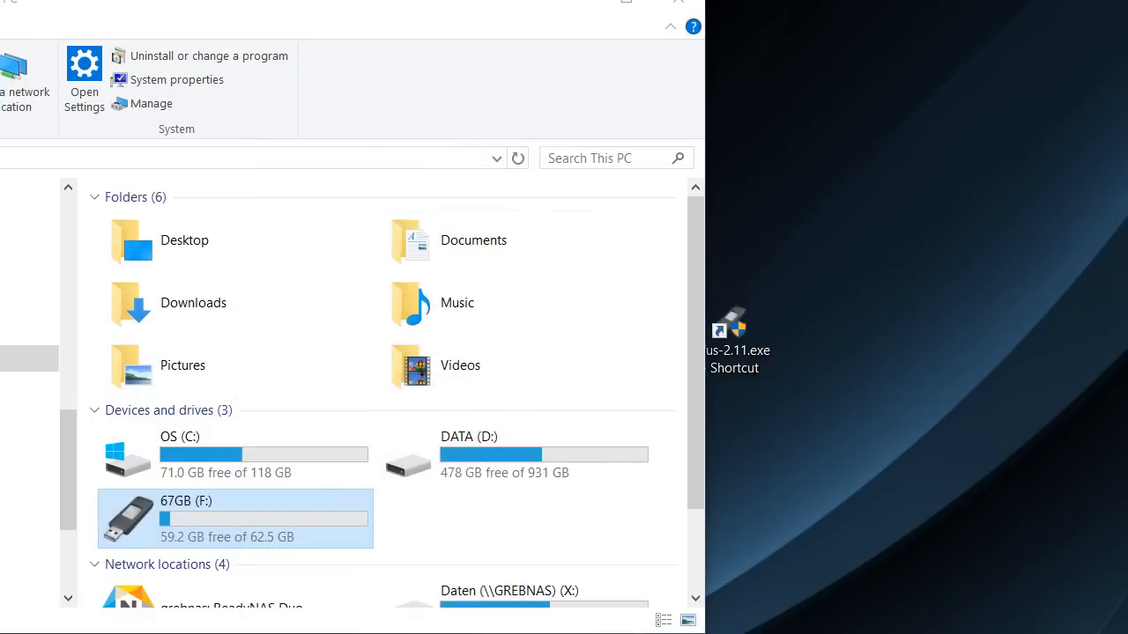
double_click(731, 325)
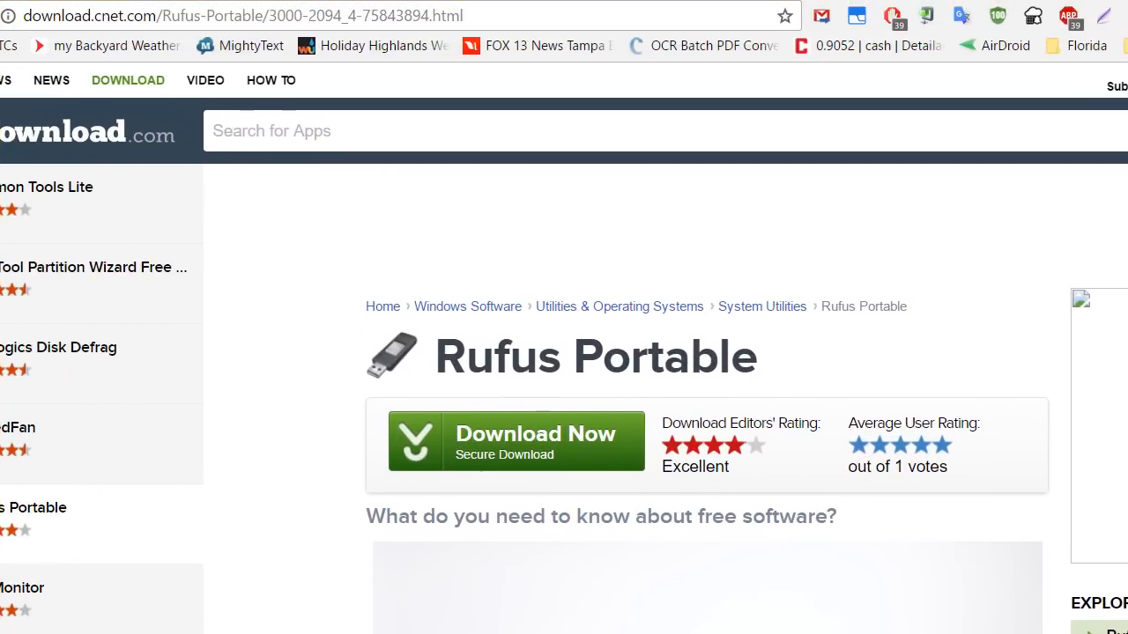
scroll(down, 3)
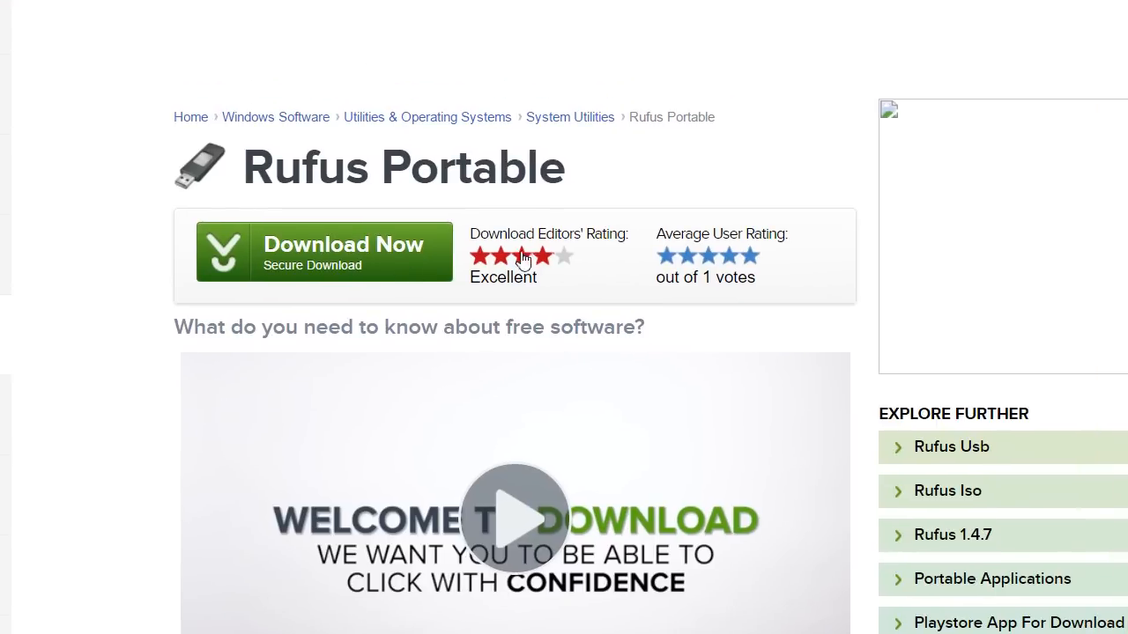
mouse_move(461, 254)
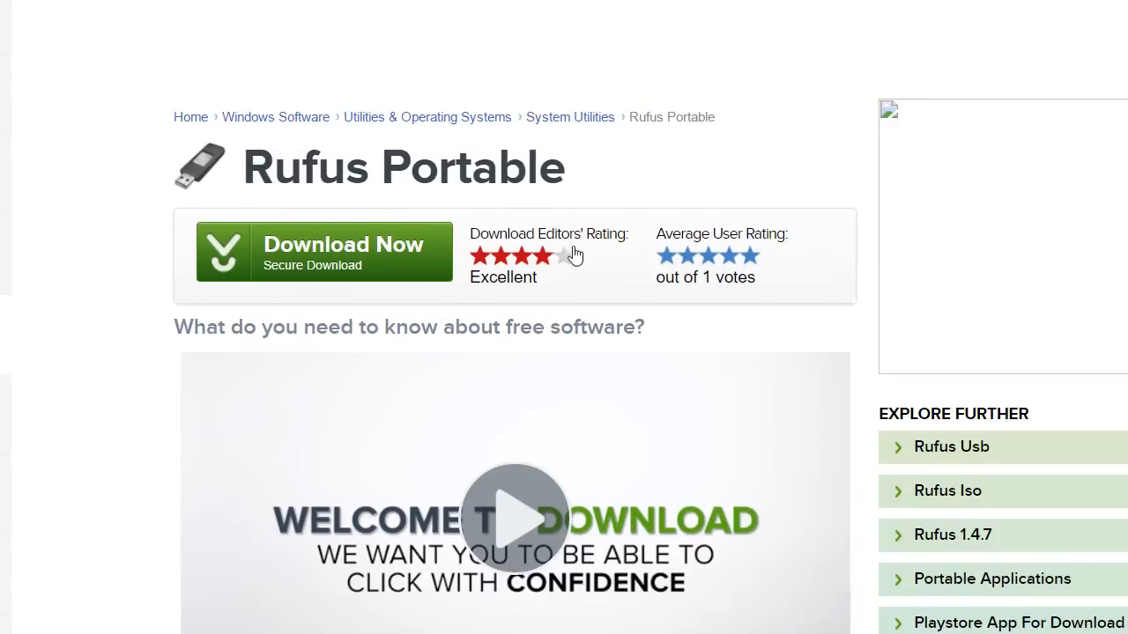
mouse_move(521, 218)
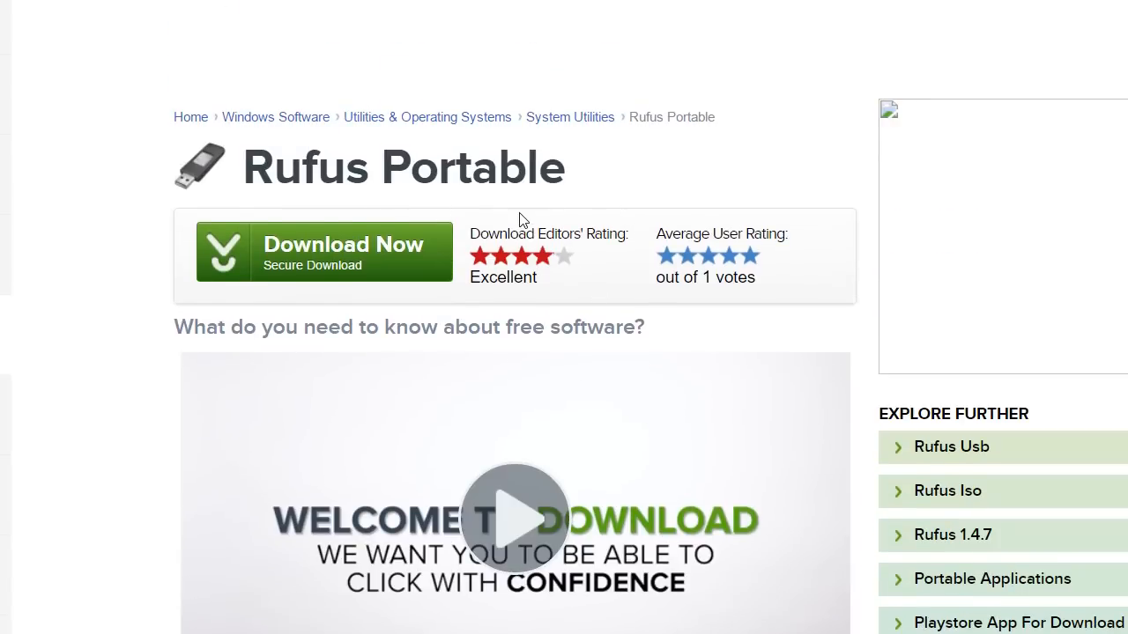
mouse_move(539, 529)
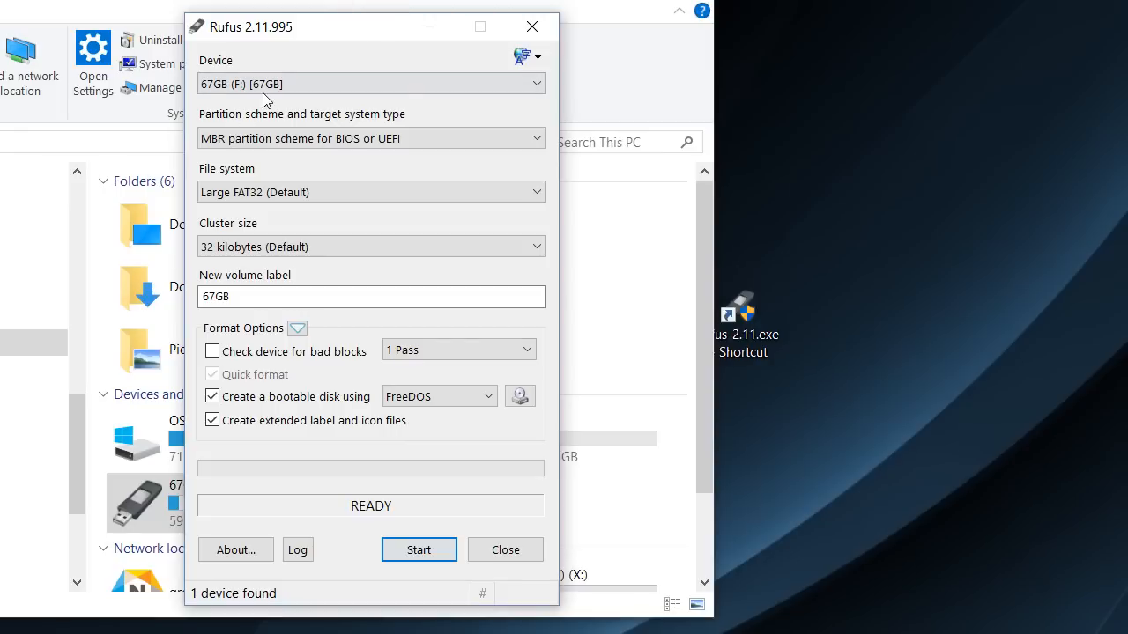
mouse_move(227, 90)
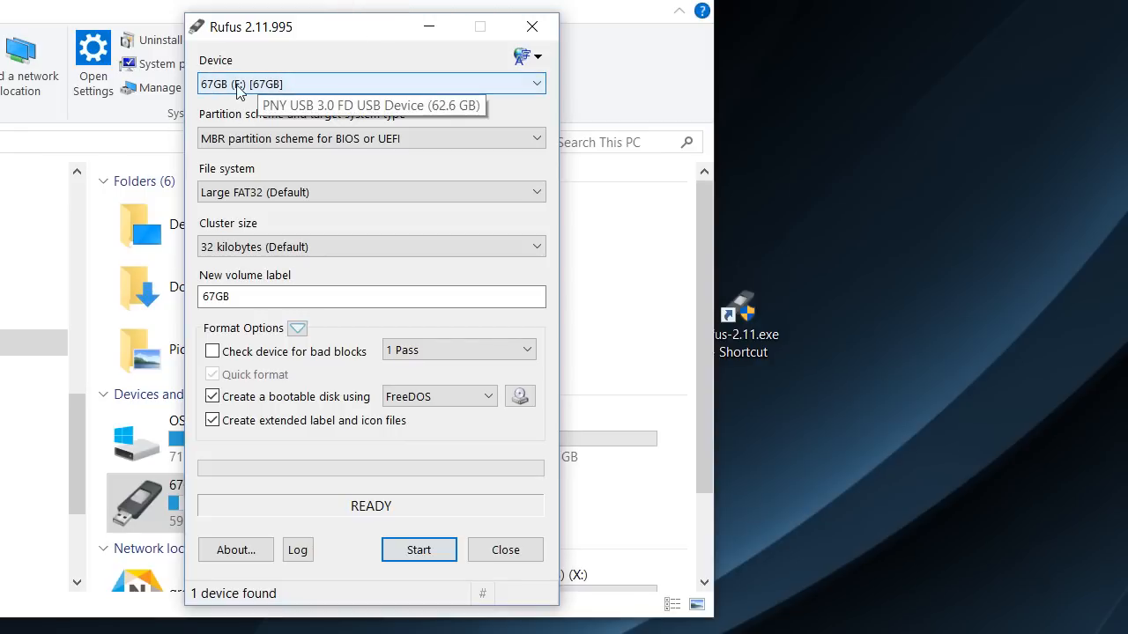
mouse_move(465, 121)
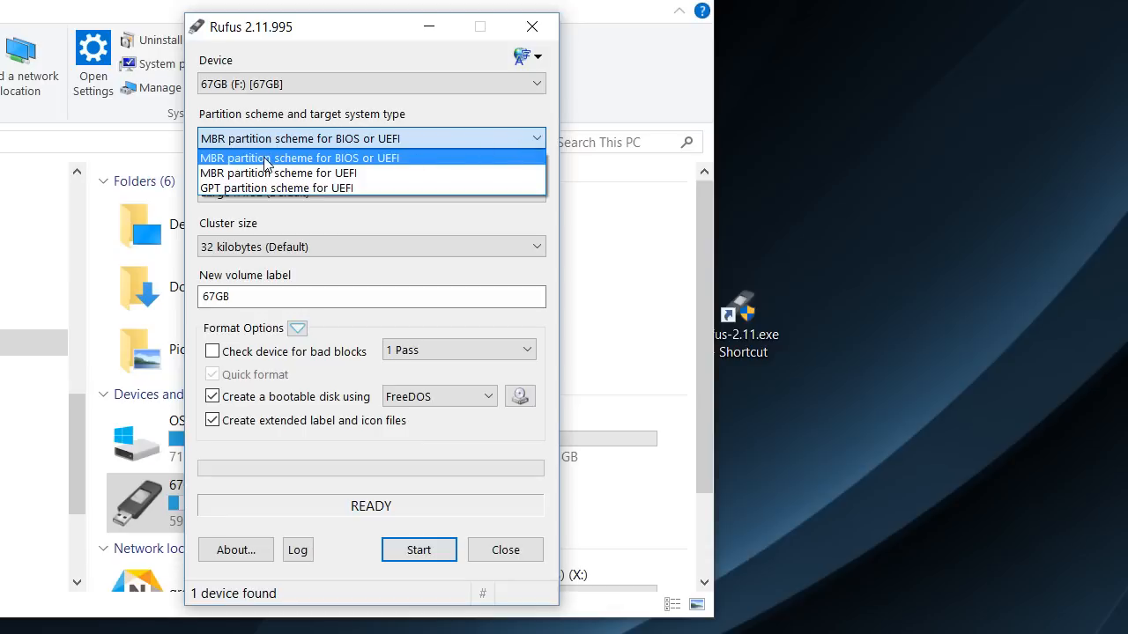
Choose MBR scheme for BIOS or UEFI with Large FAT32 as the file system
click(300, 159)
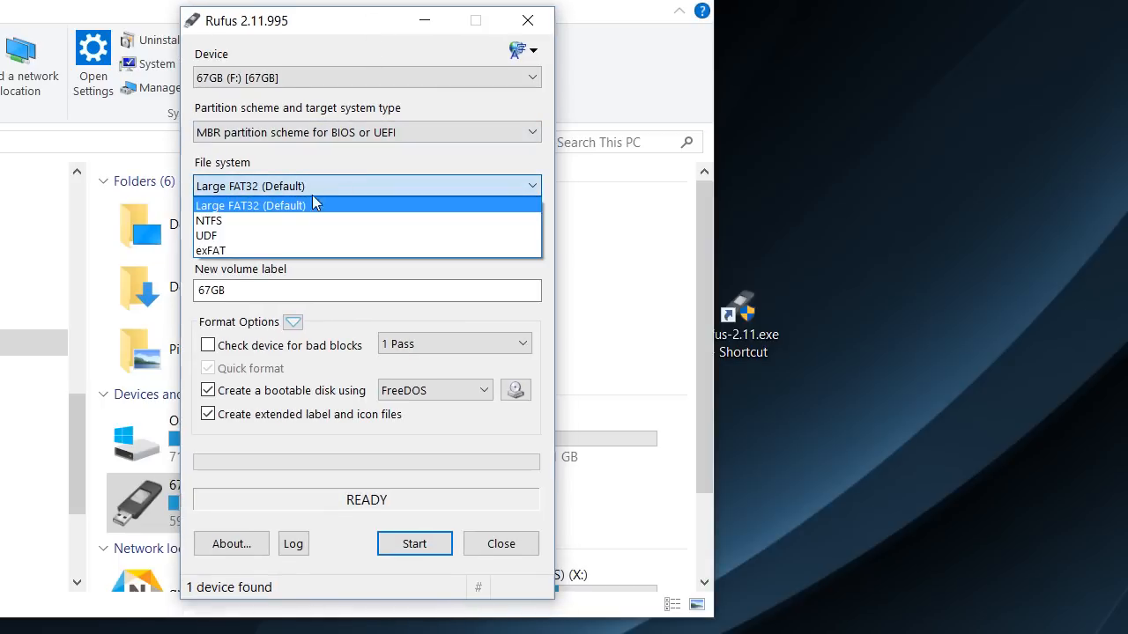
mouse_move(245, 212)
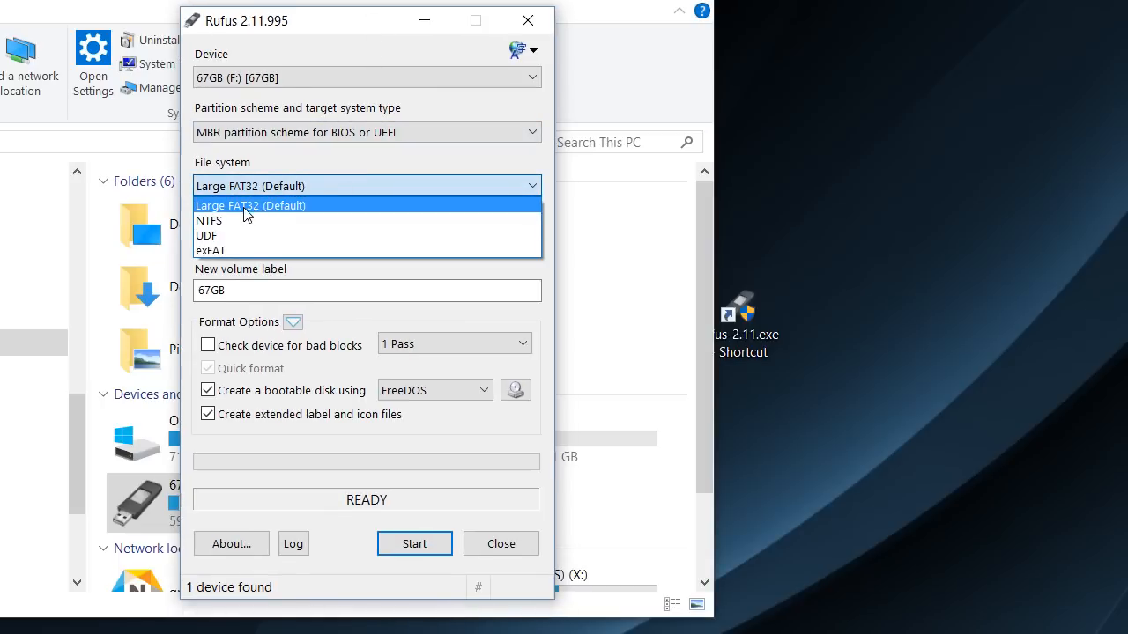
click(250, 204)
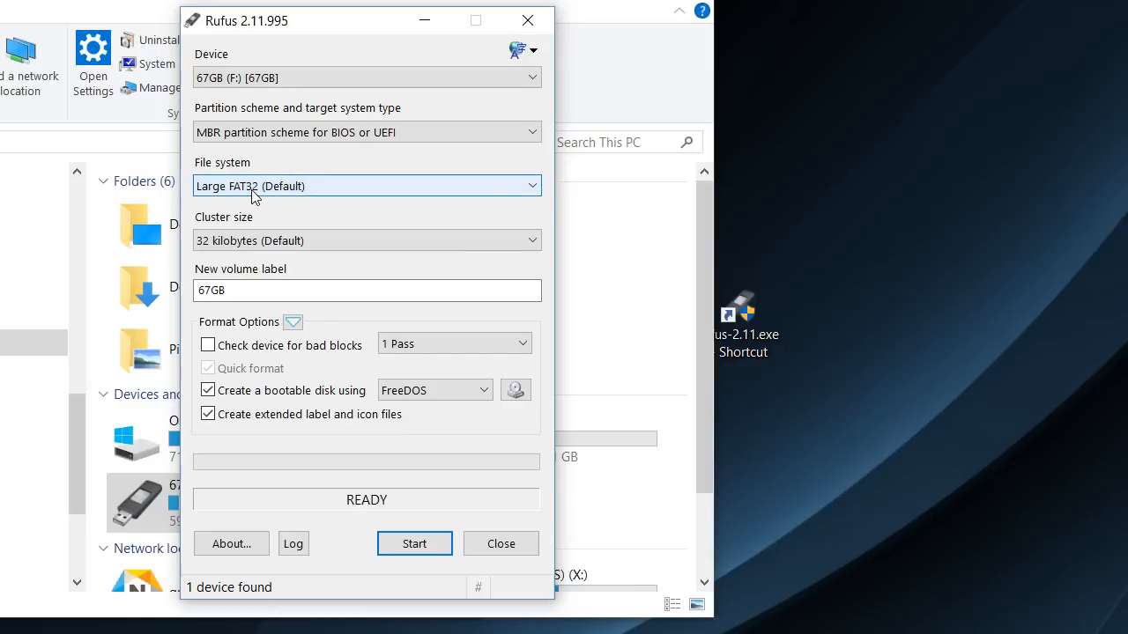
mouse_move(261, 192)
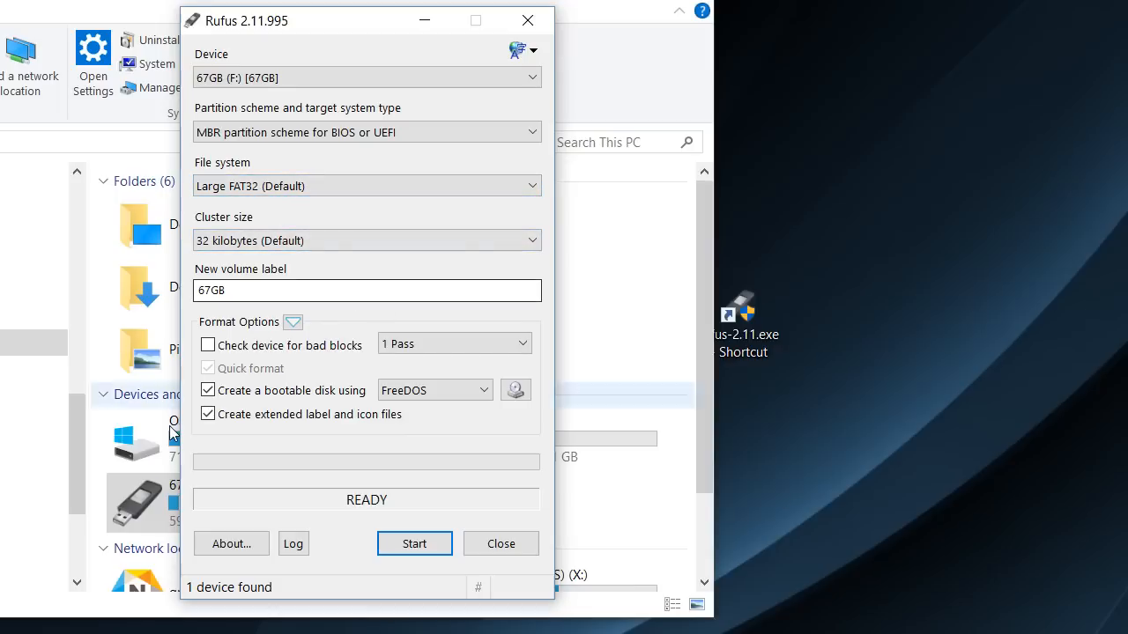
mouse_move(509, 331)
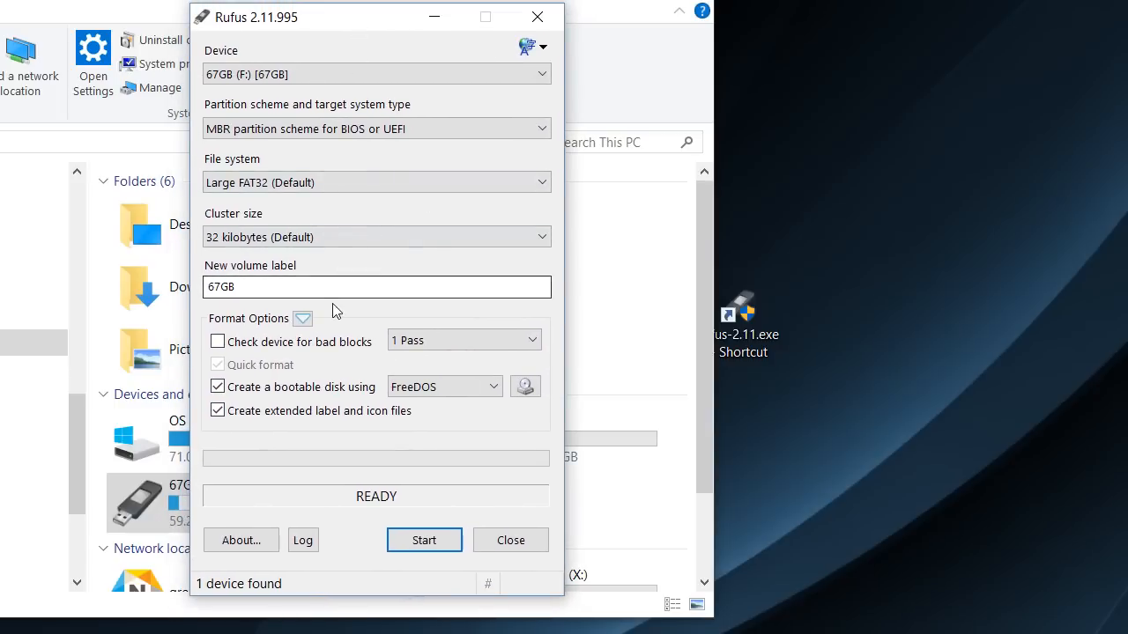
mouse_move(422, 539)
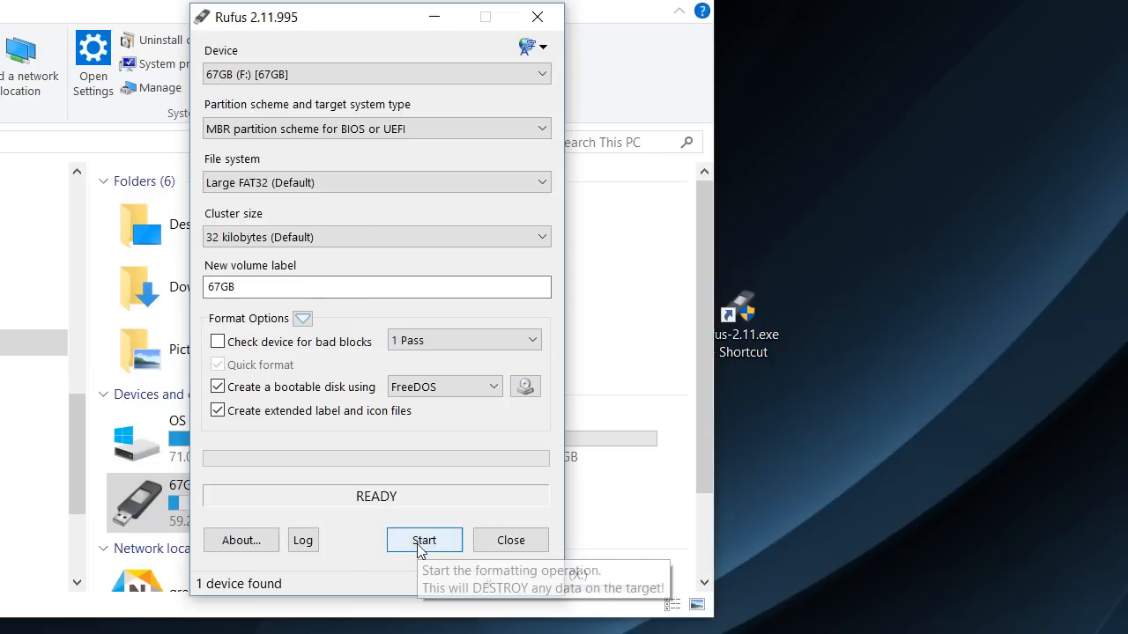
Start the format, confirm data destruction, and close Rufus once it reports READY
click(423, 539)
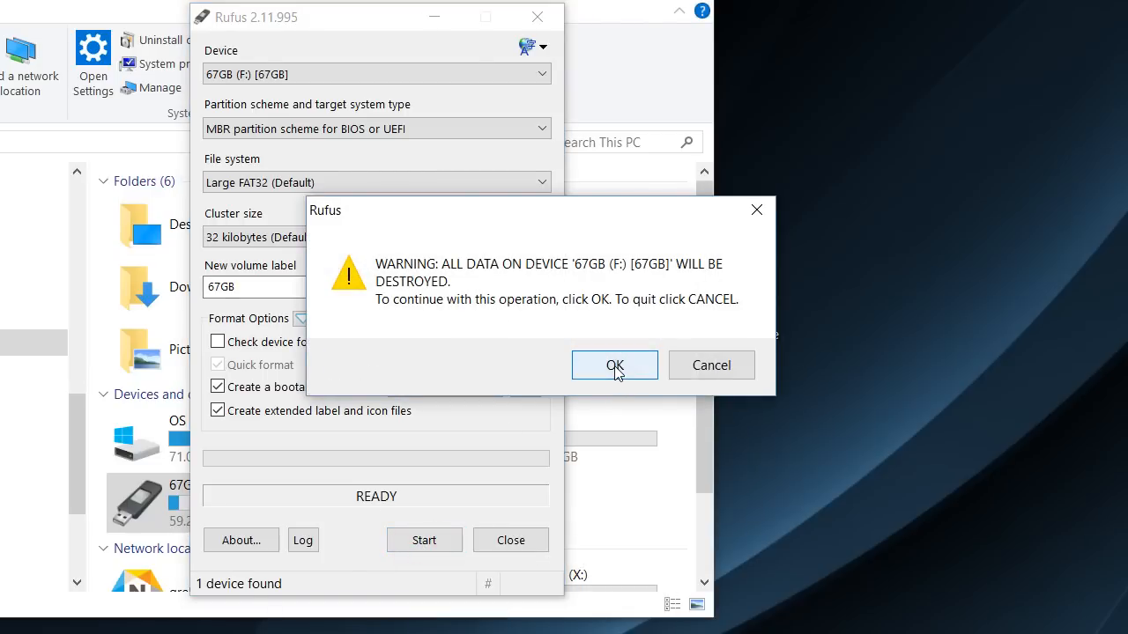
click(613, 364)
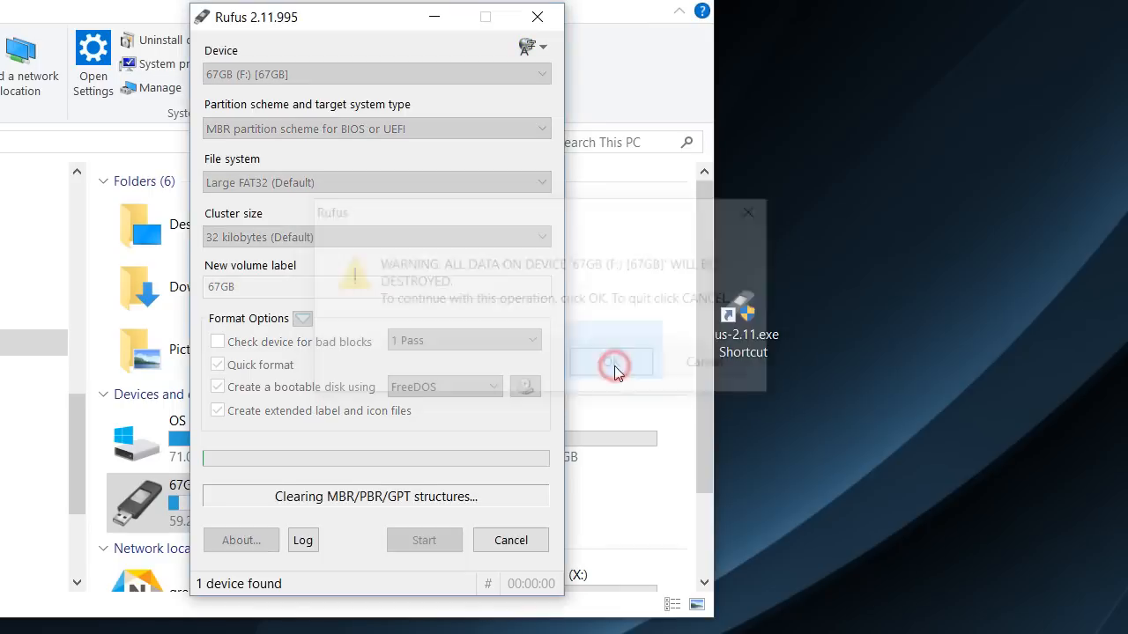
click(613, 363)
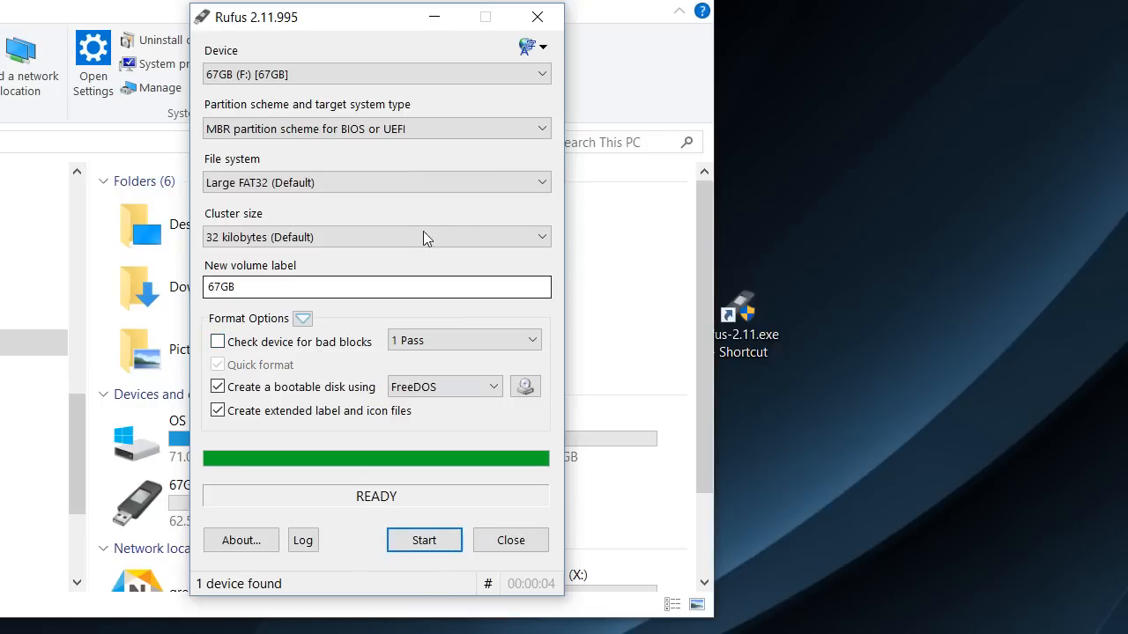
mouse_move(500, 547)
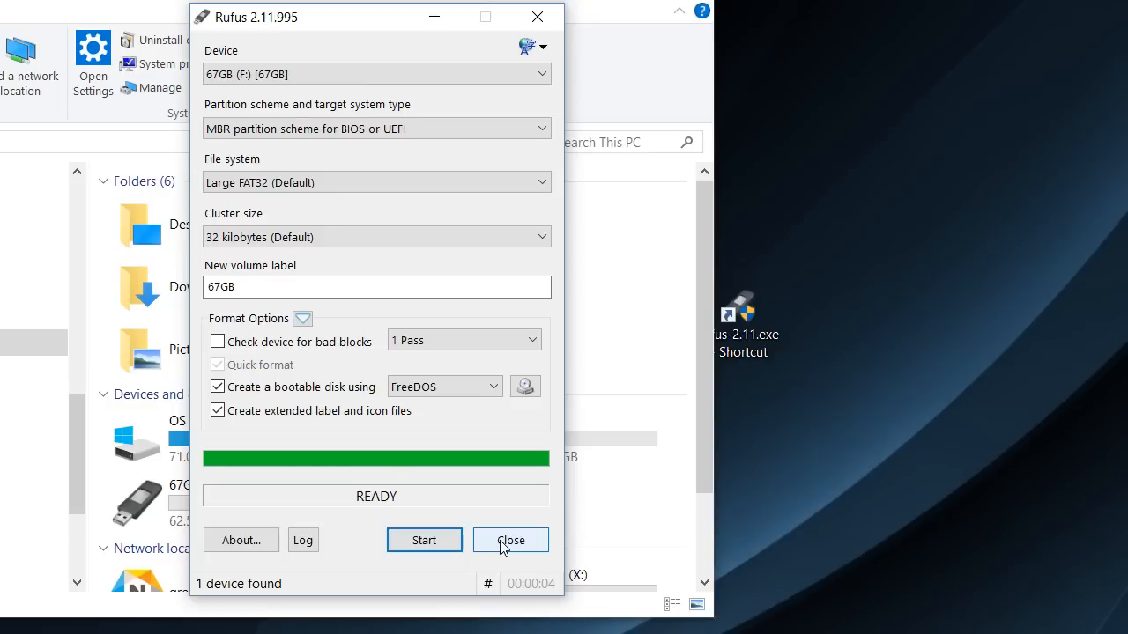
click(511, 539)
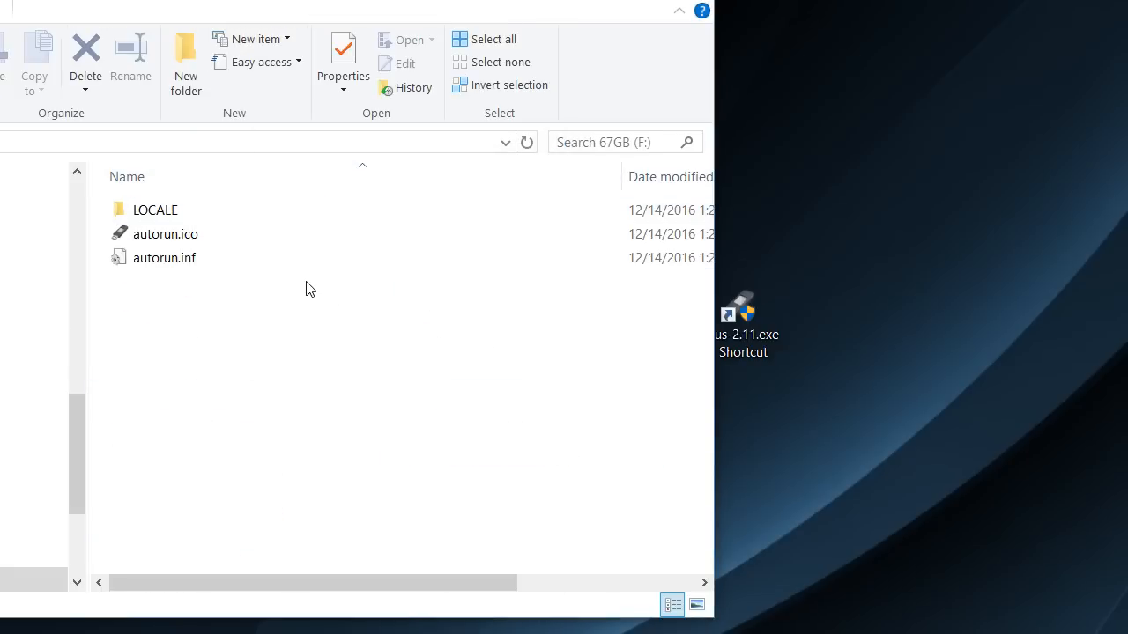
Show drive F: holding only LOCALE, autorun.ico and autorun.inf, all selected
click(155, 209)
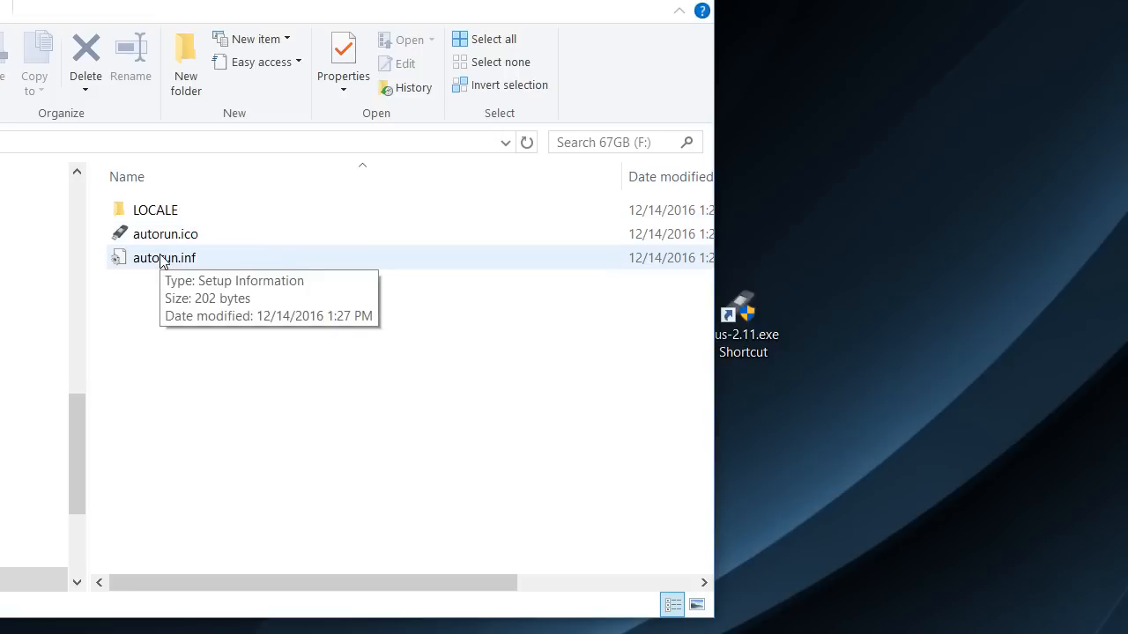
mouse_move(268, 67)
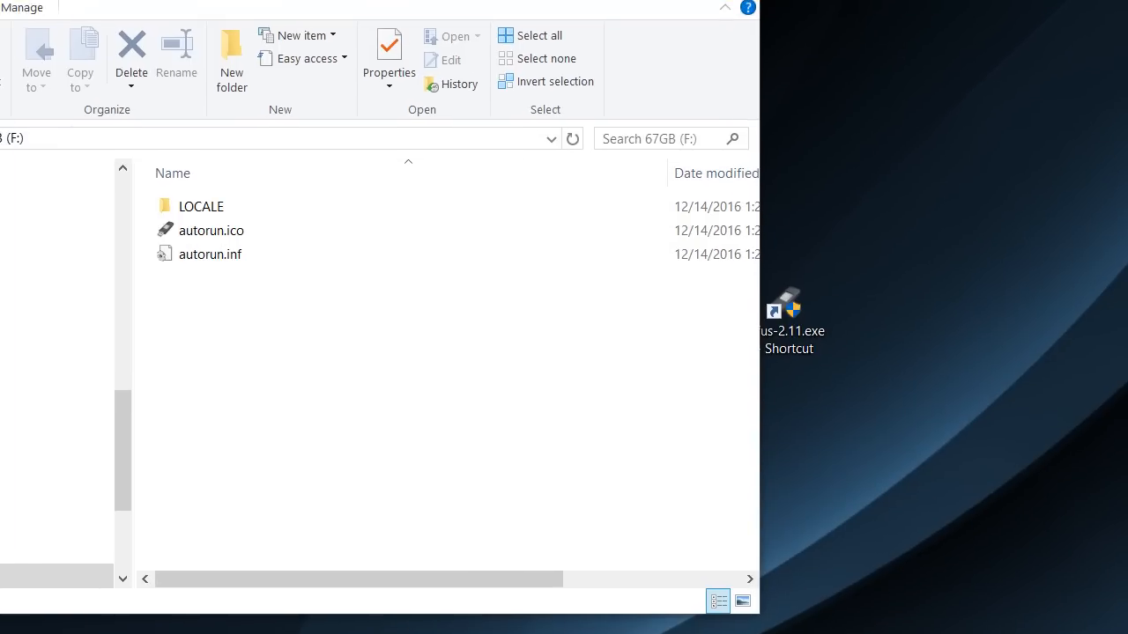
mouse_move(220, 326)
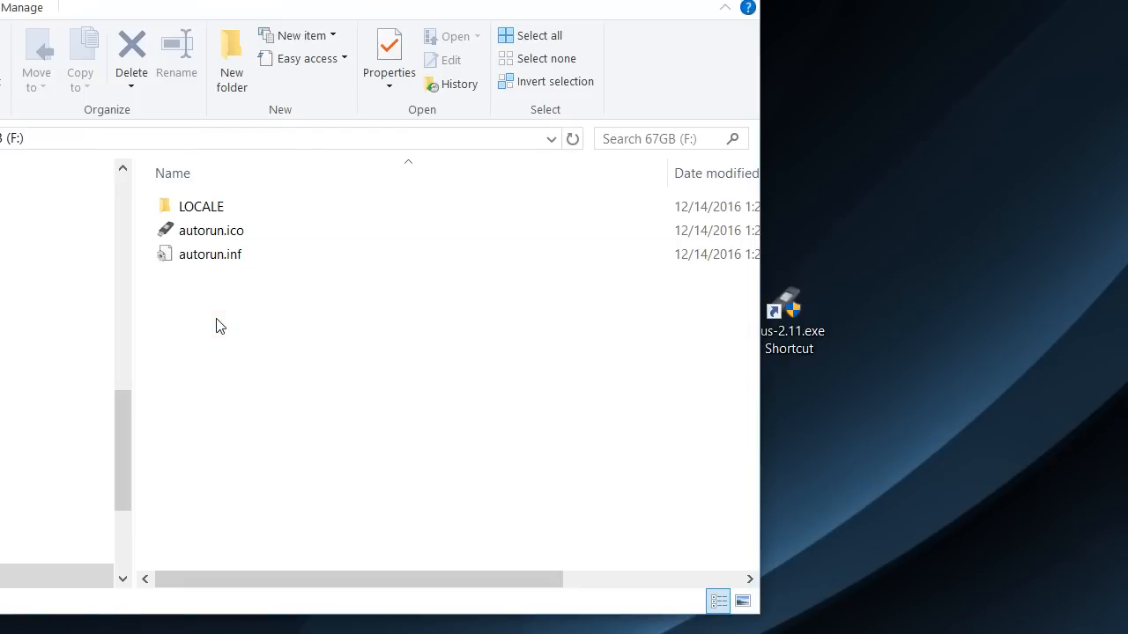
click(530, 35)
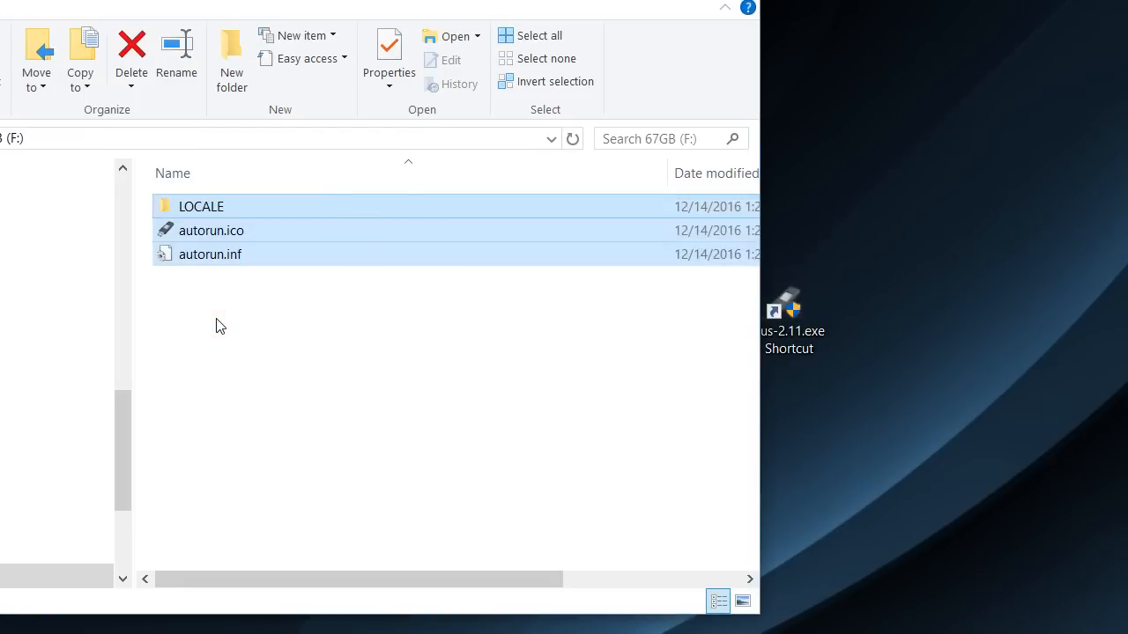